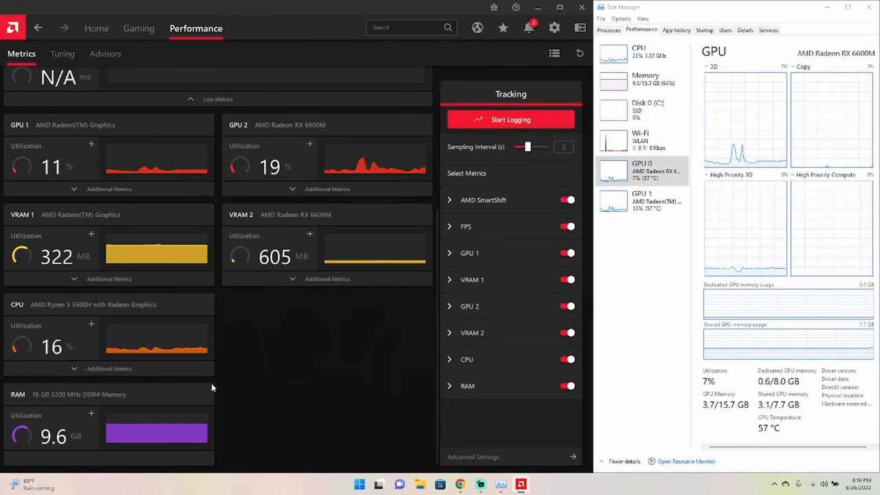
{"action": "mouse_move", "coordinate": [178, 206]}
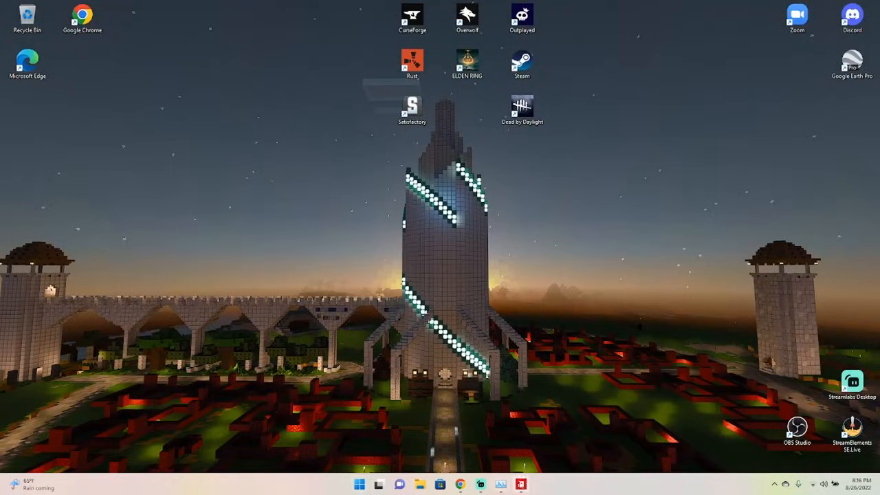
Search Windows for 'Edit power plan' and bring up Edit Plan Settings for My Custom Plan 1.
{"action": "left_click", "coordinate": [358, 484]}
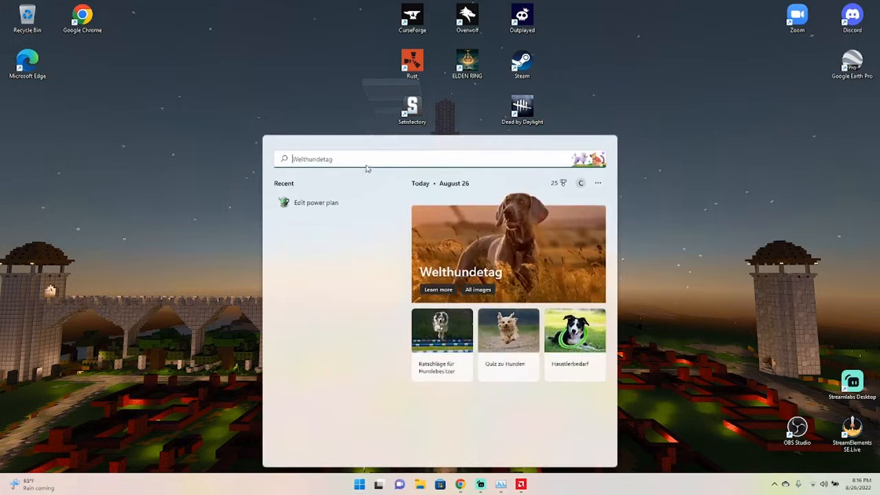
{"action": "mouse_move", "coordinate": [325, 193]}
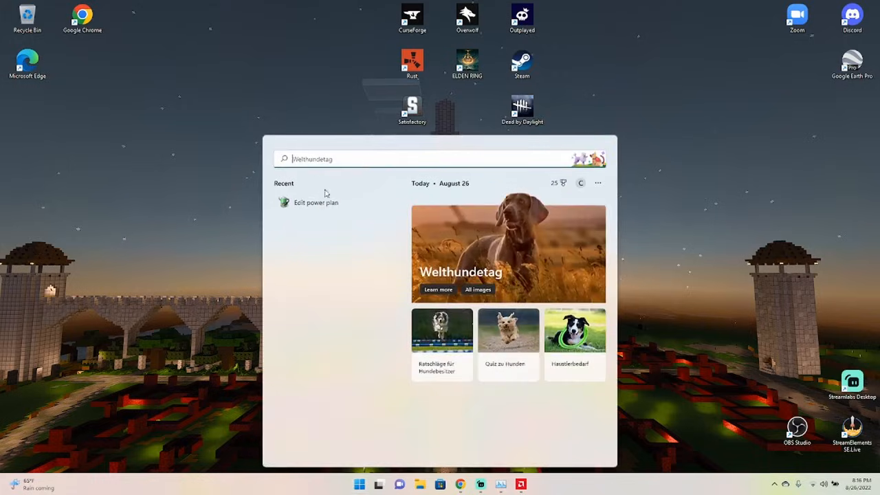
{"action": "type", "text": "Editor"}
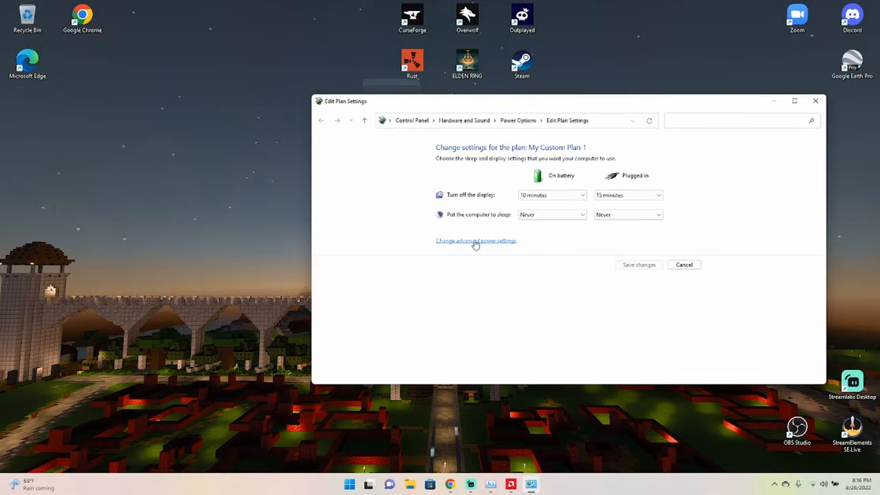
Set Switchable Dynamic Graphics Global Settings to Maximize performance when plugged in, then dismiss advanced settings.
{"action": "left_click", "coordinate": [476, 241]}
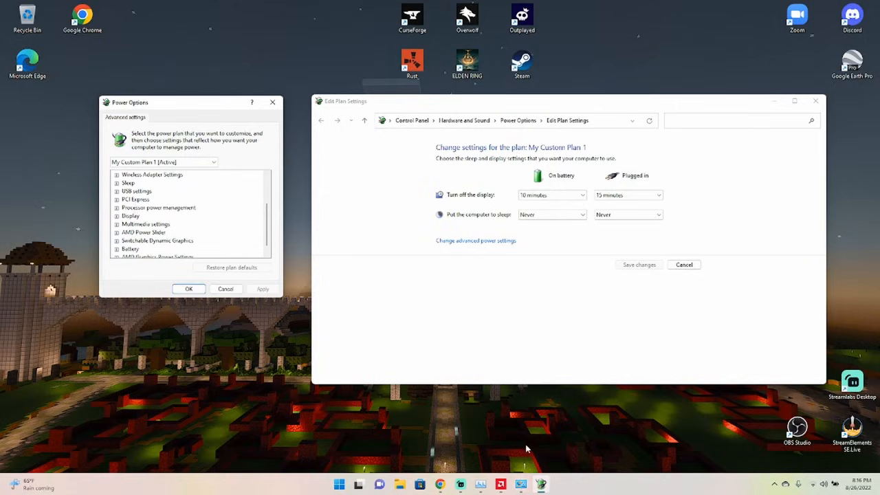
{"action": "scroll", "scroll_direction": "down", "scroll_amount": 3}
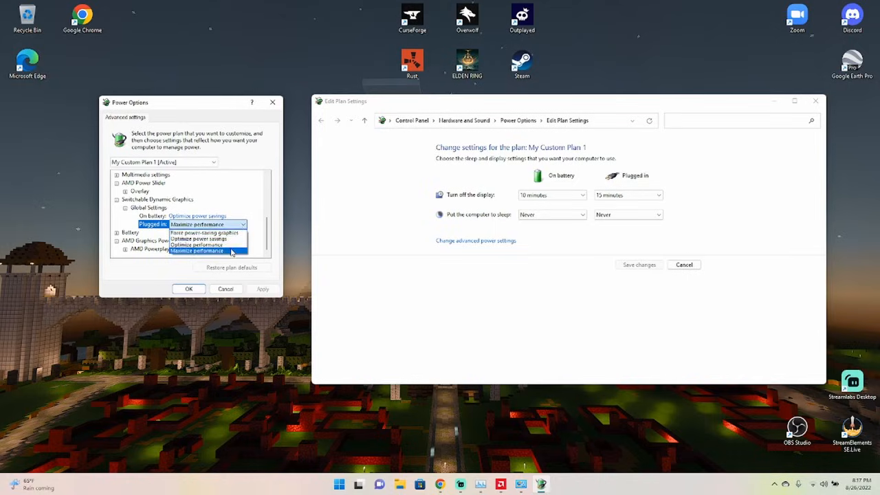
{"action": "left_click", "coordinate": [198, 250]}
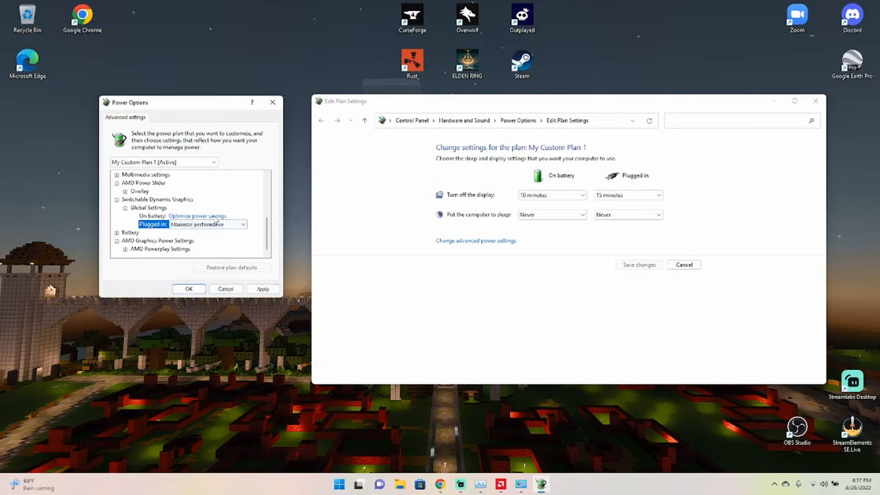
{"action": "mouse_move", "coordinate": [289, 191]}
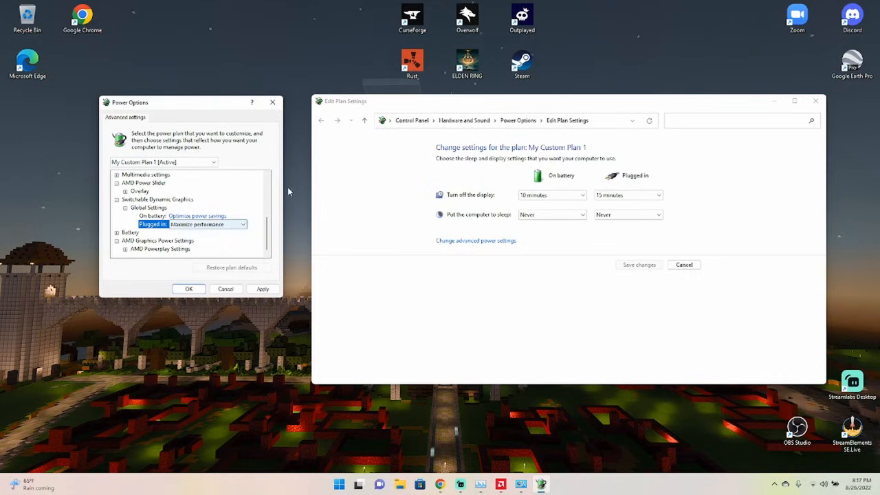
{"action": "mouse_move", "coordinate": [305, 285]}
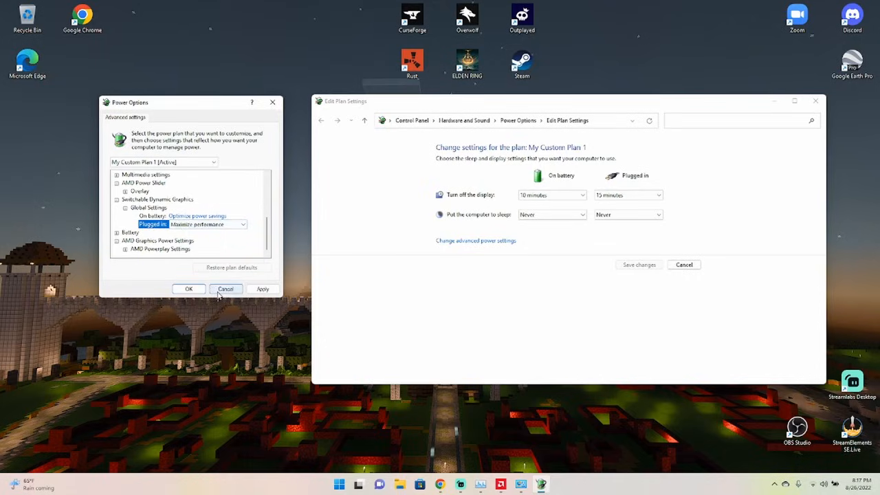
{"action": "left_click", "coordinate": [225, 288]}
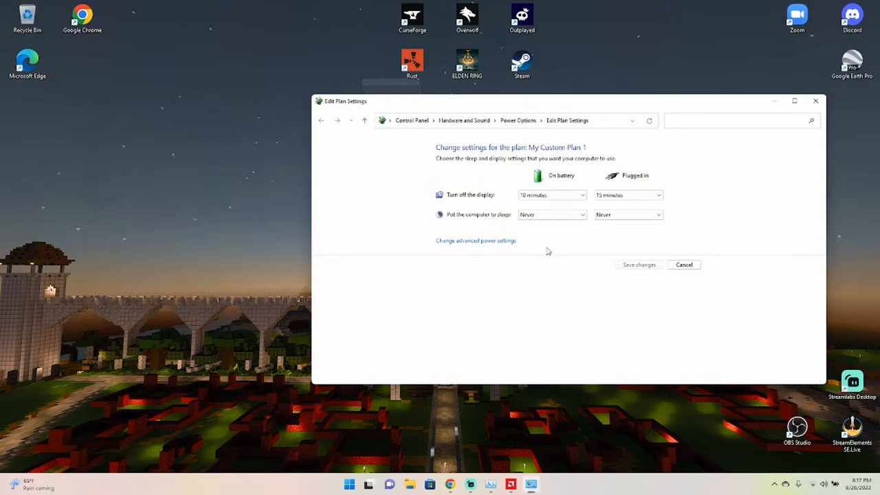
{"action": "left_click", "coordinate": [684, 264]}
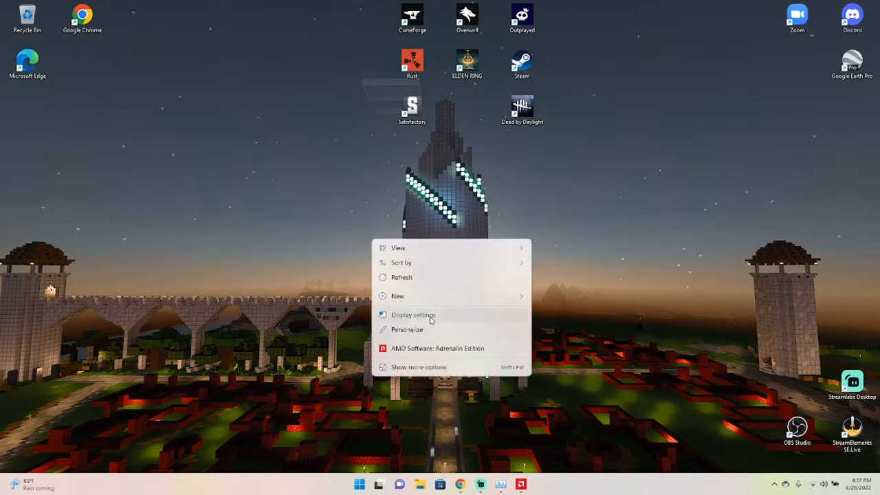
Review the per-app custom options on the Windows Settings Graphics page, then leave Settings.
{"action": "left_click", "coordinate": [412, 315]}
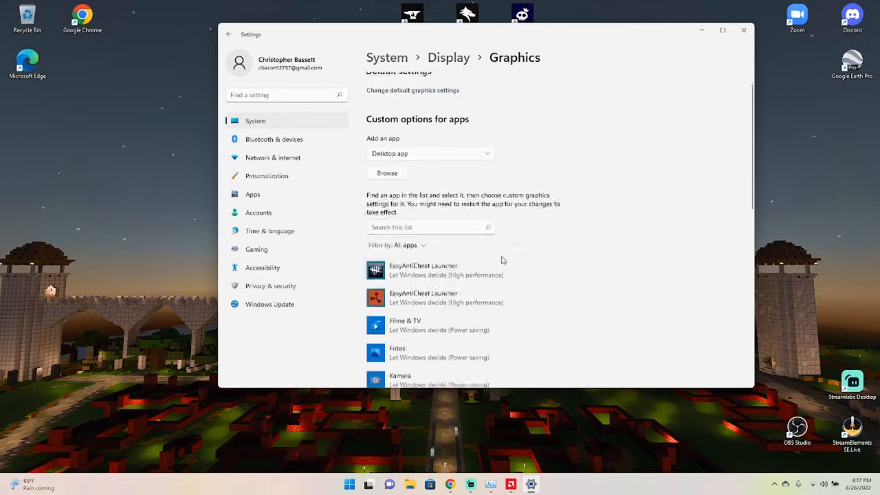
{"action": "scroll", "scroll_direction": "down", "scroll_amount": 3}
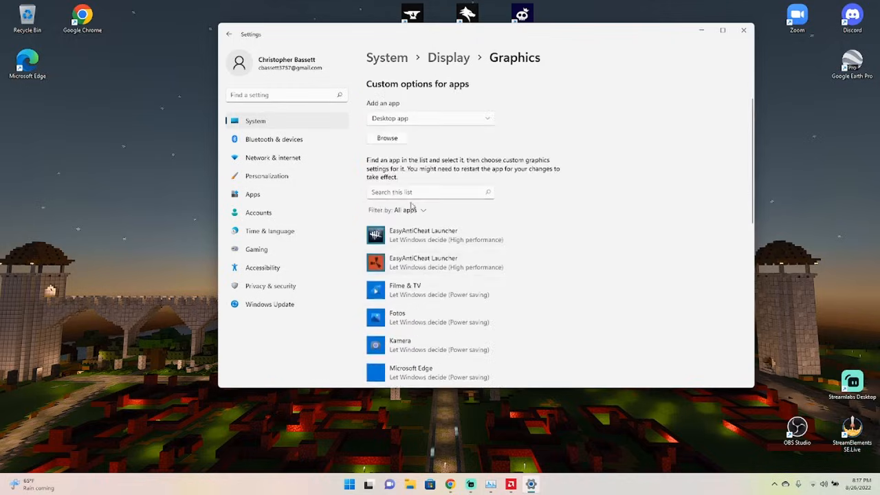
{"action": "left_click", "coordinate": [386, 137]}
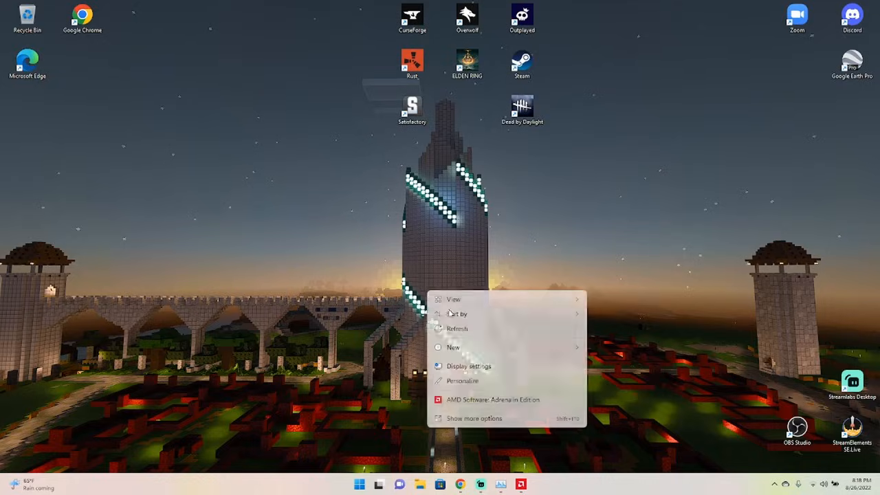
{"action": "mouse_move", "coordinate": [488, 399]}
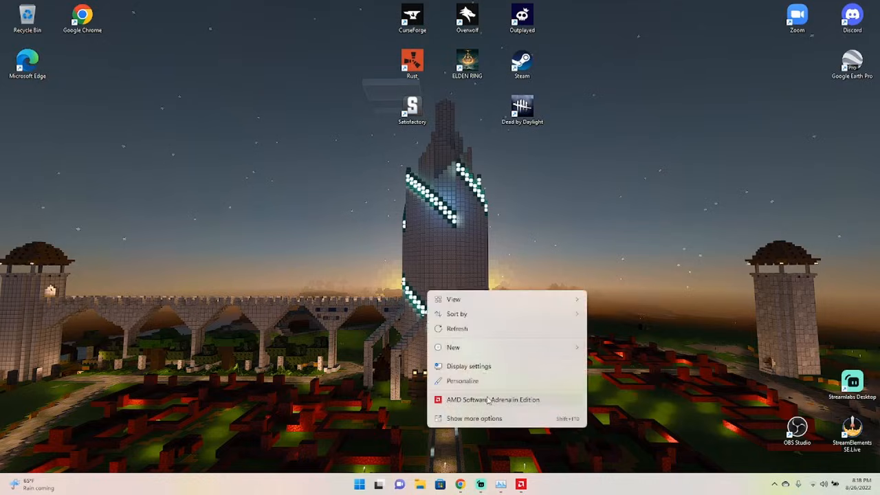
Launch Adrenalin Edition from the desktop menu and show the Gaming list of seven installed games.
{"action": "left_click", "coordinate": [492, 398]}
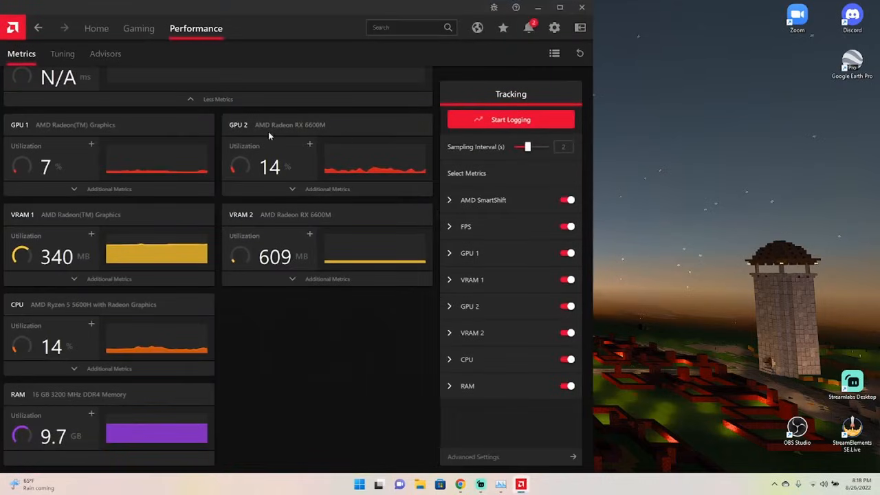
{"action": "left_click", "coordinate": [139, 28]}
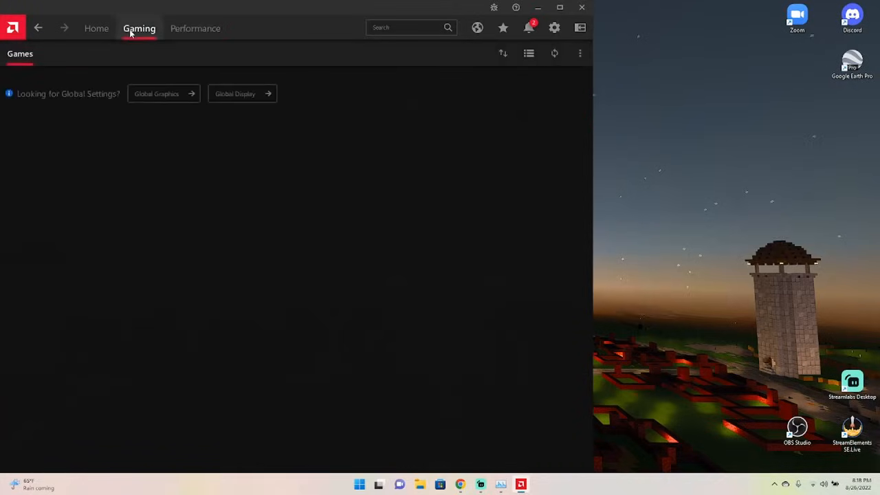
{"action": "left_click", "coordinate": [138, 28]}
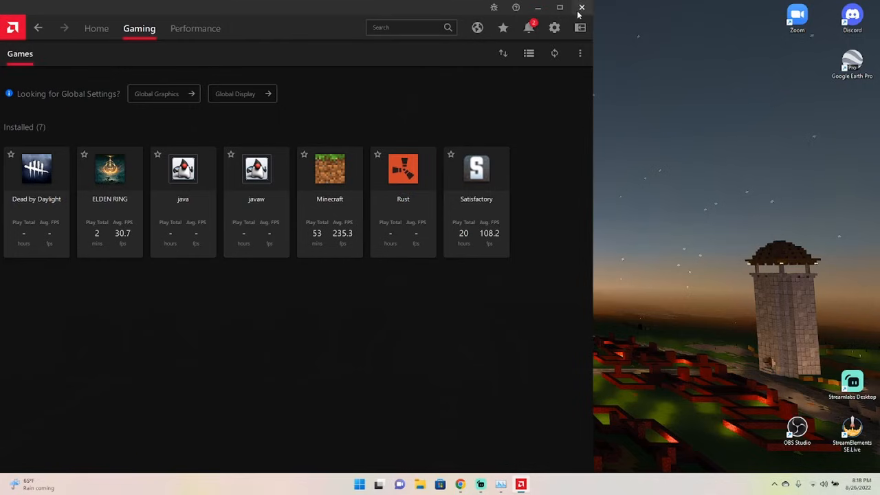
{"action": "mouse_move", "coordinate": [581, 8]}
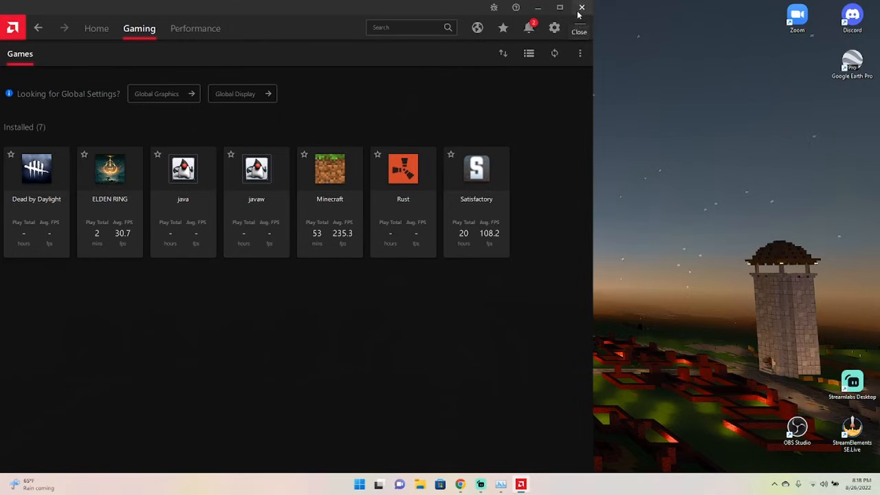
Close AMD Software: Adrenalin Edition, leaving a clear desktop.
{"action": "left_click", "coordinate": [581, 9]}
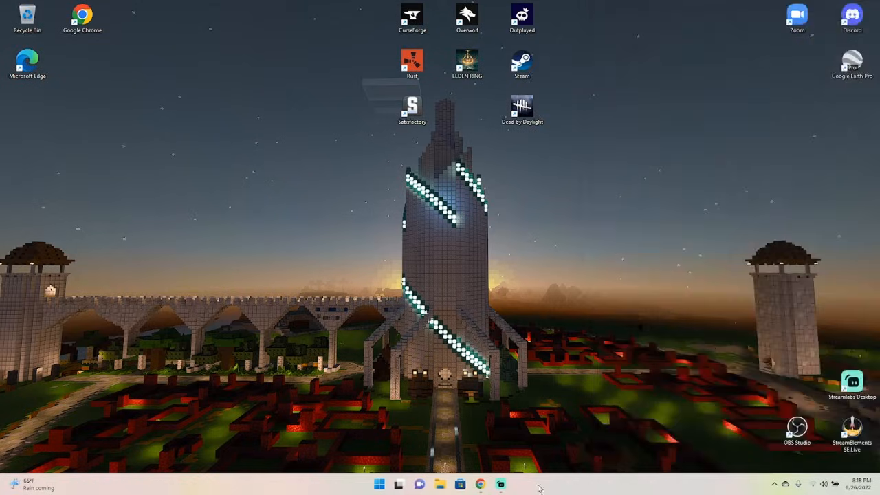
{"action": "mouse_move", "coordinate": [494, 422]}
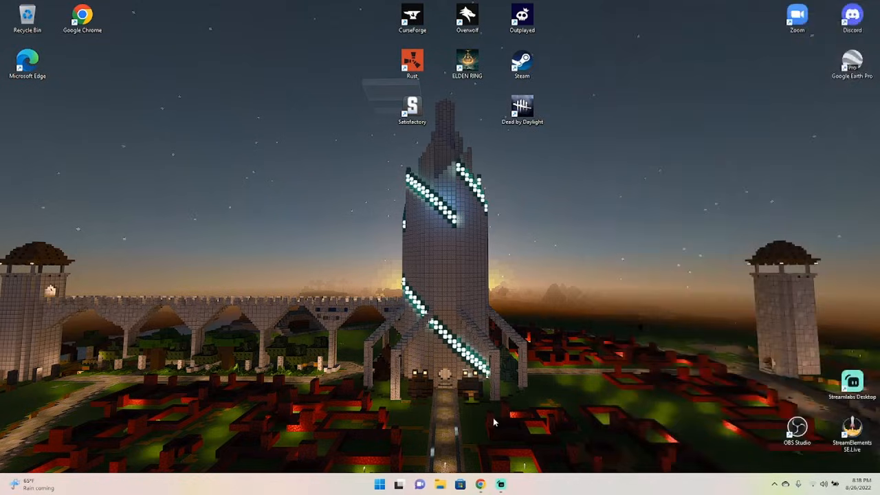